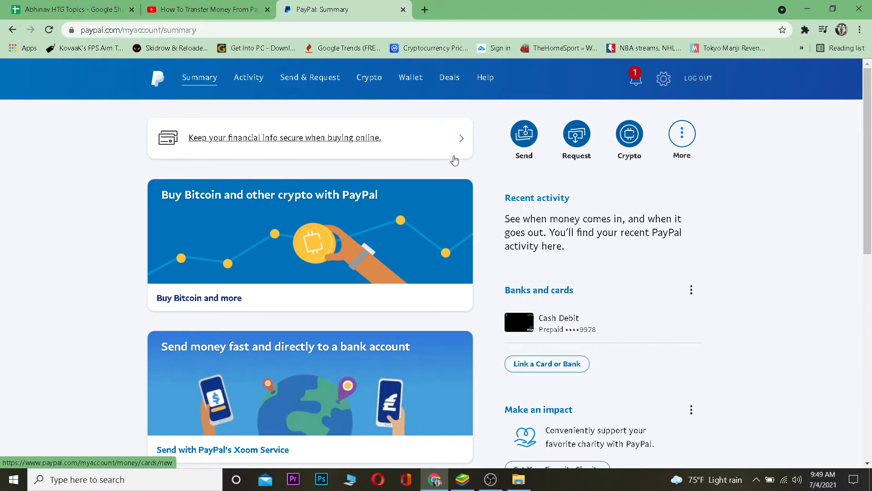
{"action": "mouse_move", "coordinate": [475, 233]}
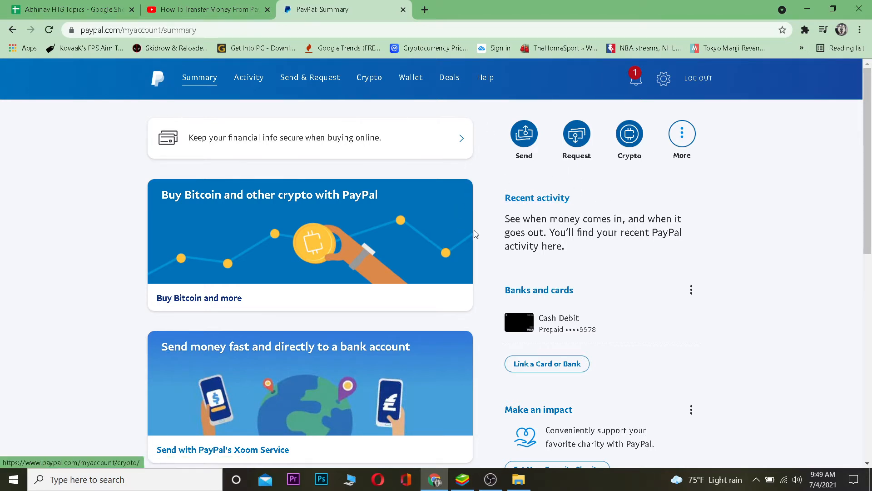
{"action": "mouse_move", "coordinate": [392, 251]}
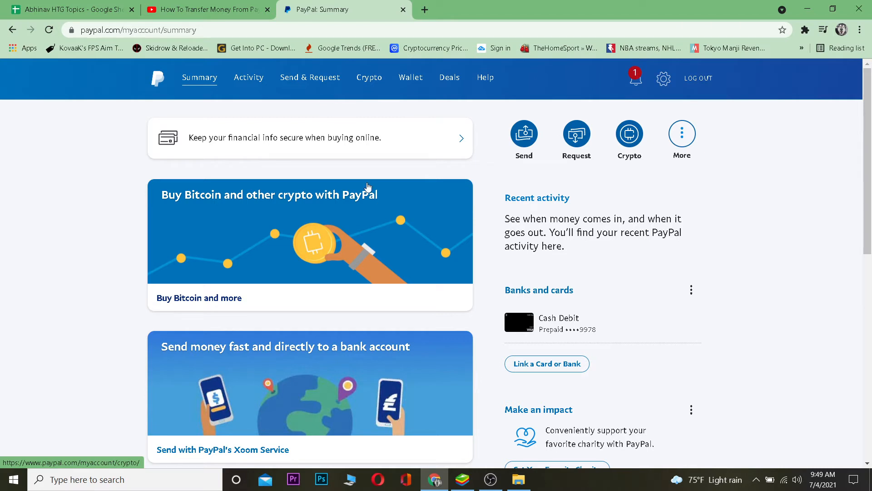
Go to the Wallet section from the account Summary's top navigation.
{"action": "left_click", "coordinate": [410, 78]}
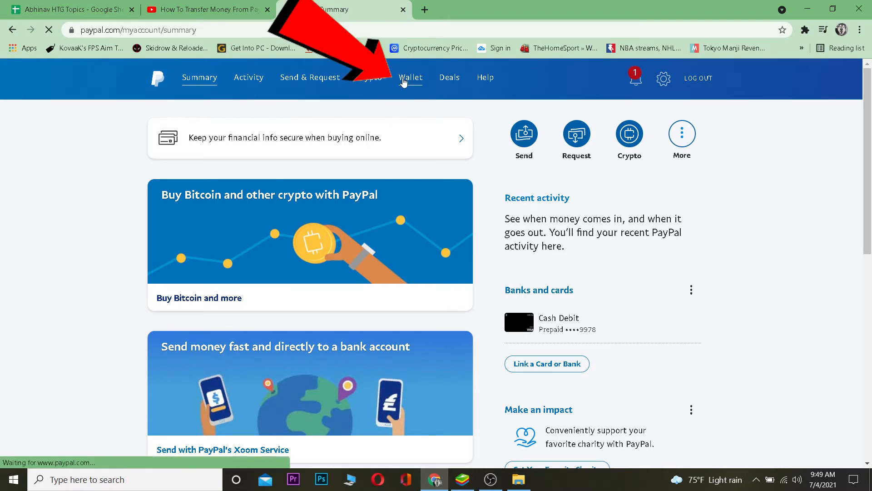
Show the linked Cash Debit prepaid card's details with its 'Preferred when paying online' setting.
{"action": "left_click", "coordinate": [411, 77]}
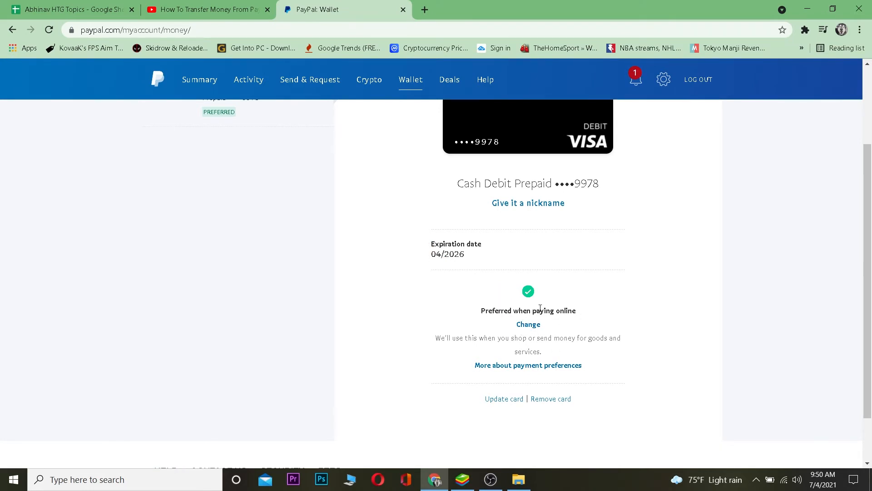
{"action": "left_click", "coordinate": [527, 323]}
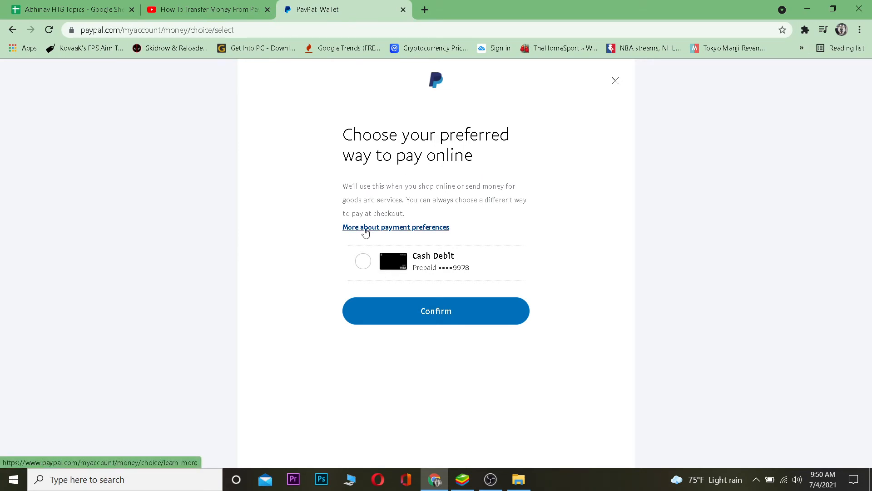
{"action": "mouse_move", "coordinate": [363, 262]}
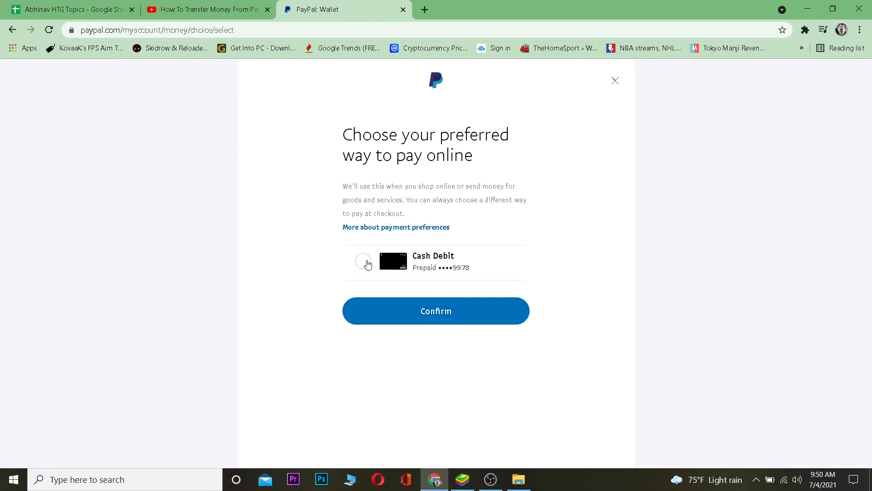
{"action": "mouse_move", "coordinate": [319, 180]}
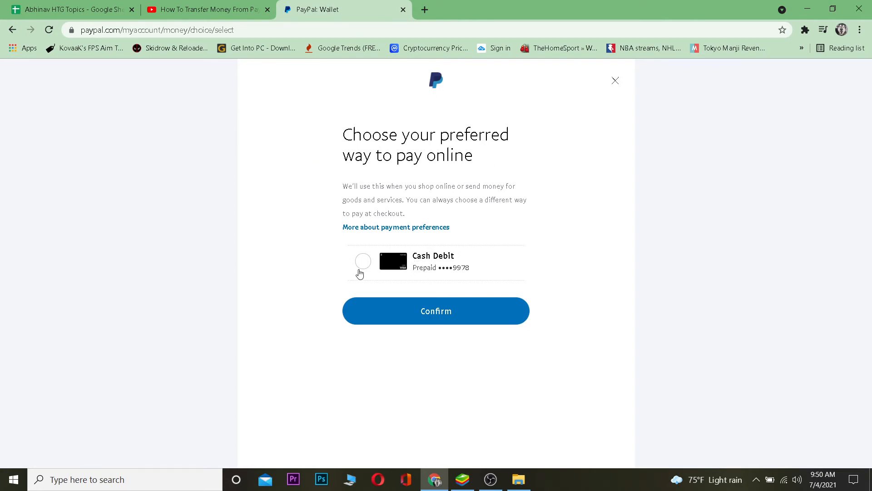
{"action": "left_click", "coordinate": [363, 261]}
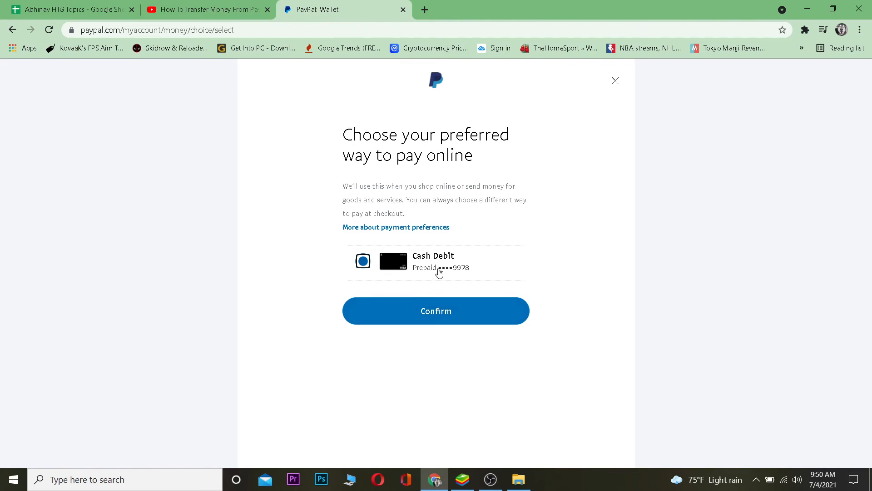
{"action": "mouse_move", "coordinate": [414, 274]}
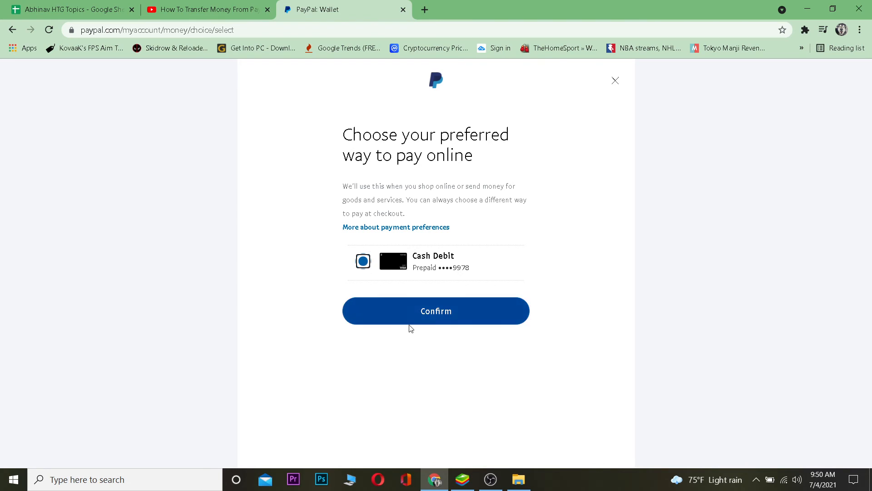
{"action": "left_click", "coordinate": [436, 311]}
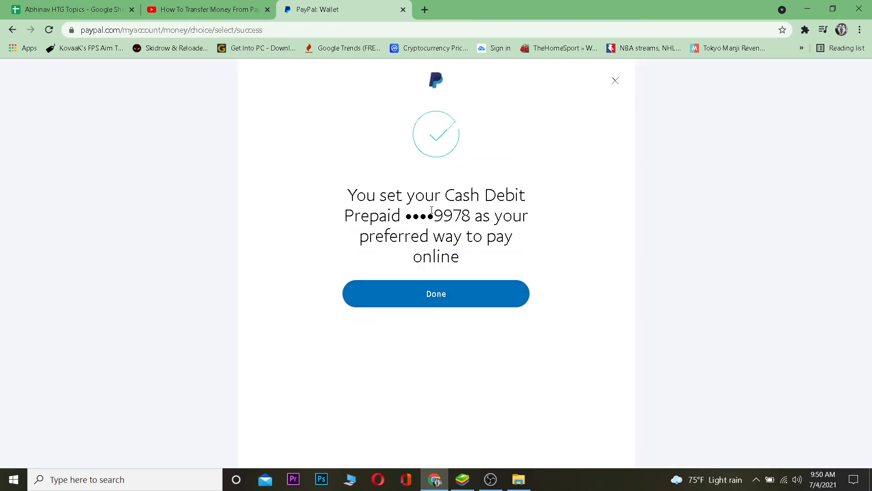
{"action": "mouse_move", "coordinate": [488, 307]}
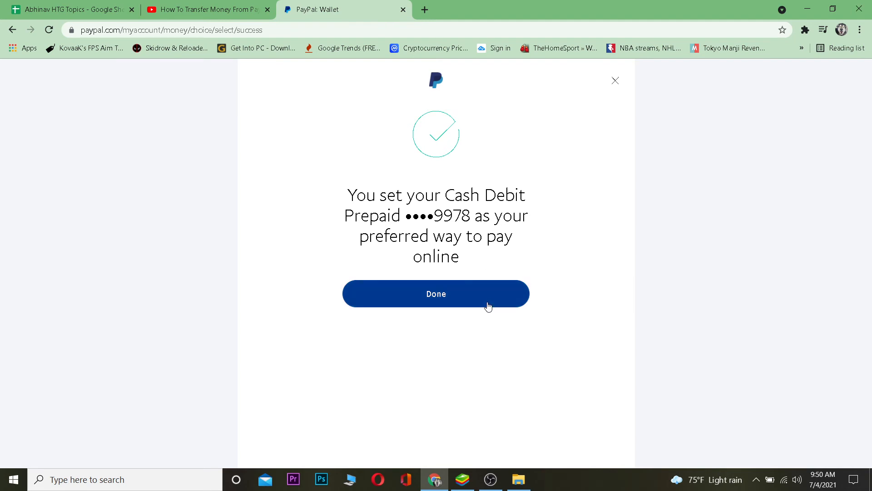
{"action": "left_click", "coordinate": [435, 293]}
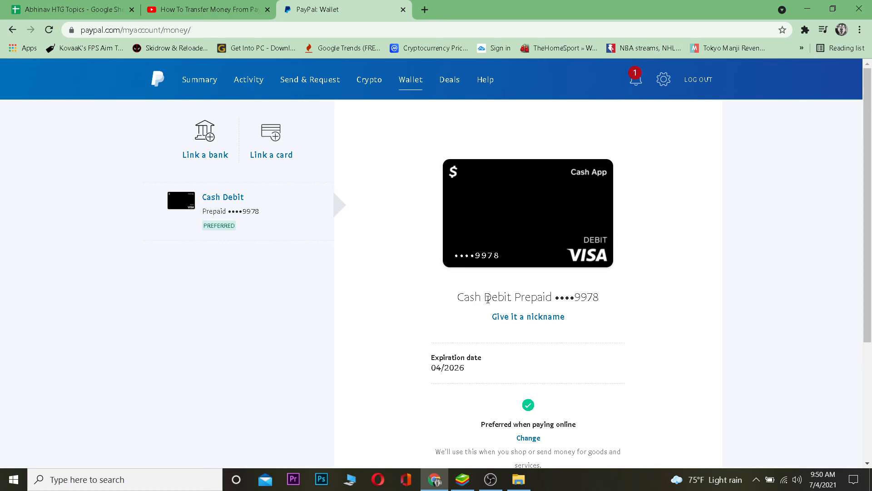
{"action": "mouse_move", "coordinate": [485, 232]}
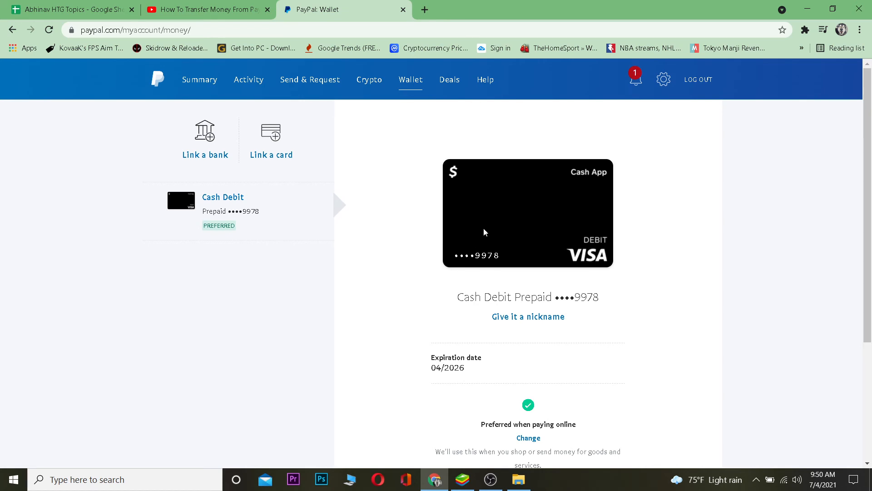